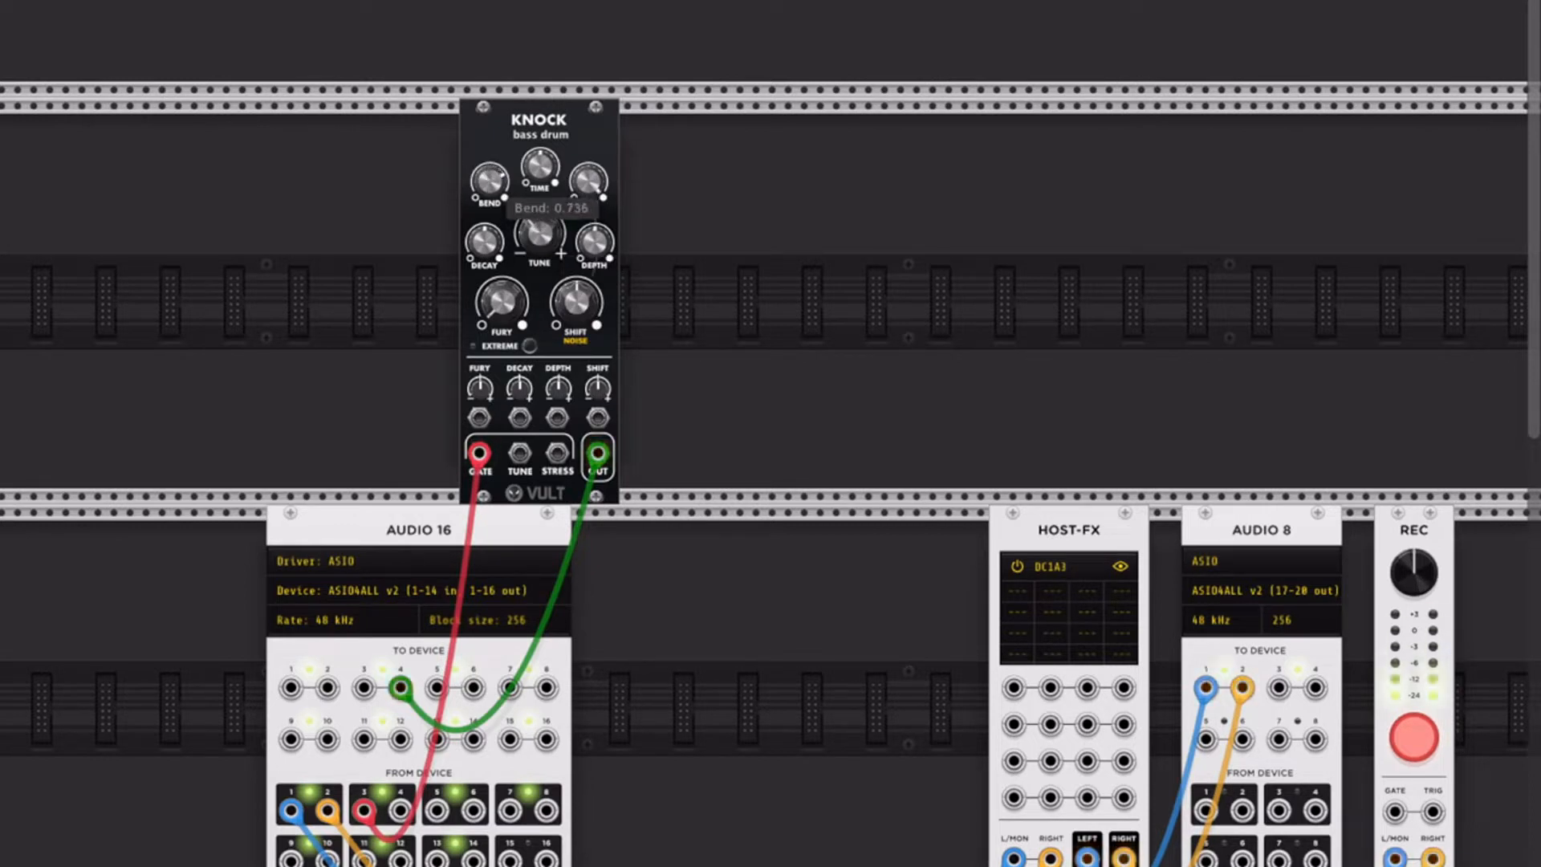
mouse_move(588, 241)
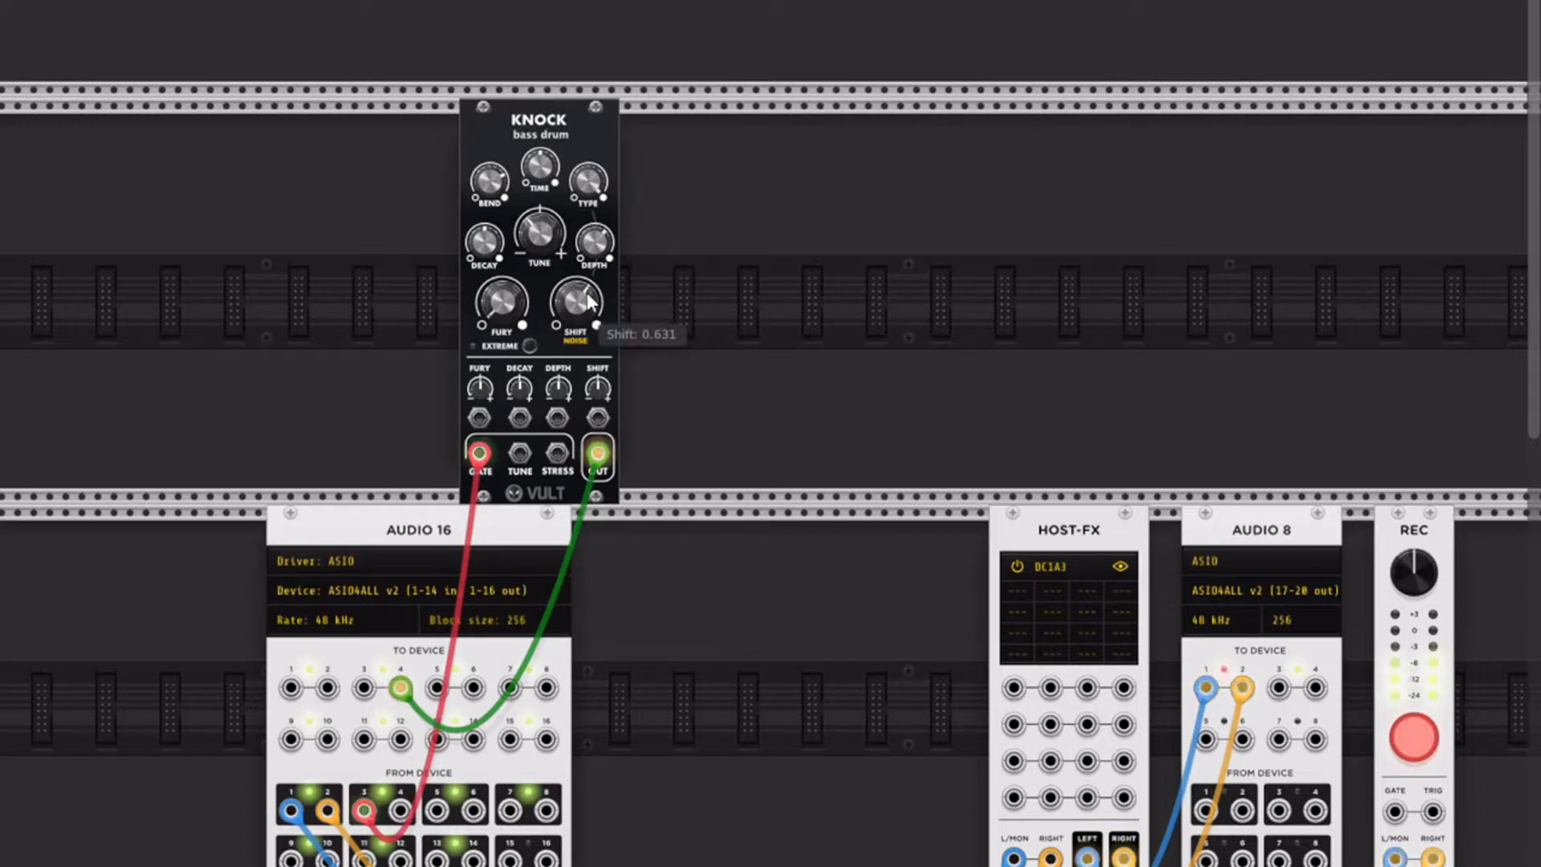
mouse_move(479, 423)
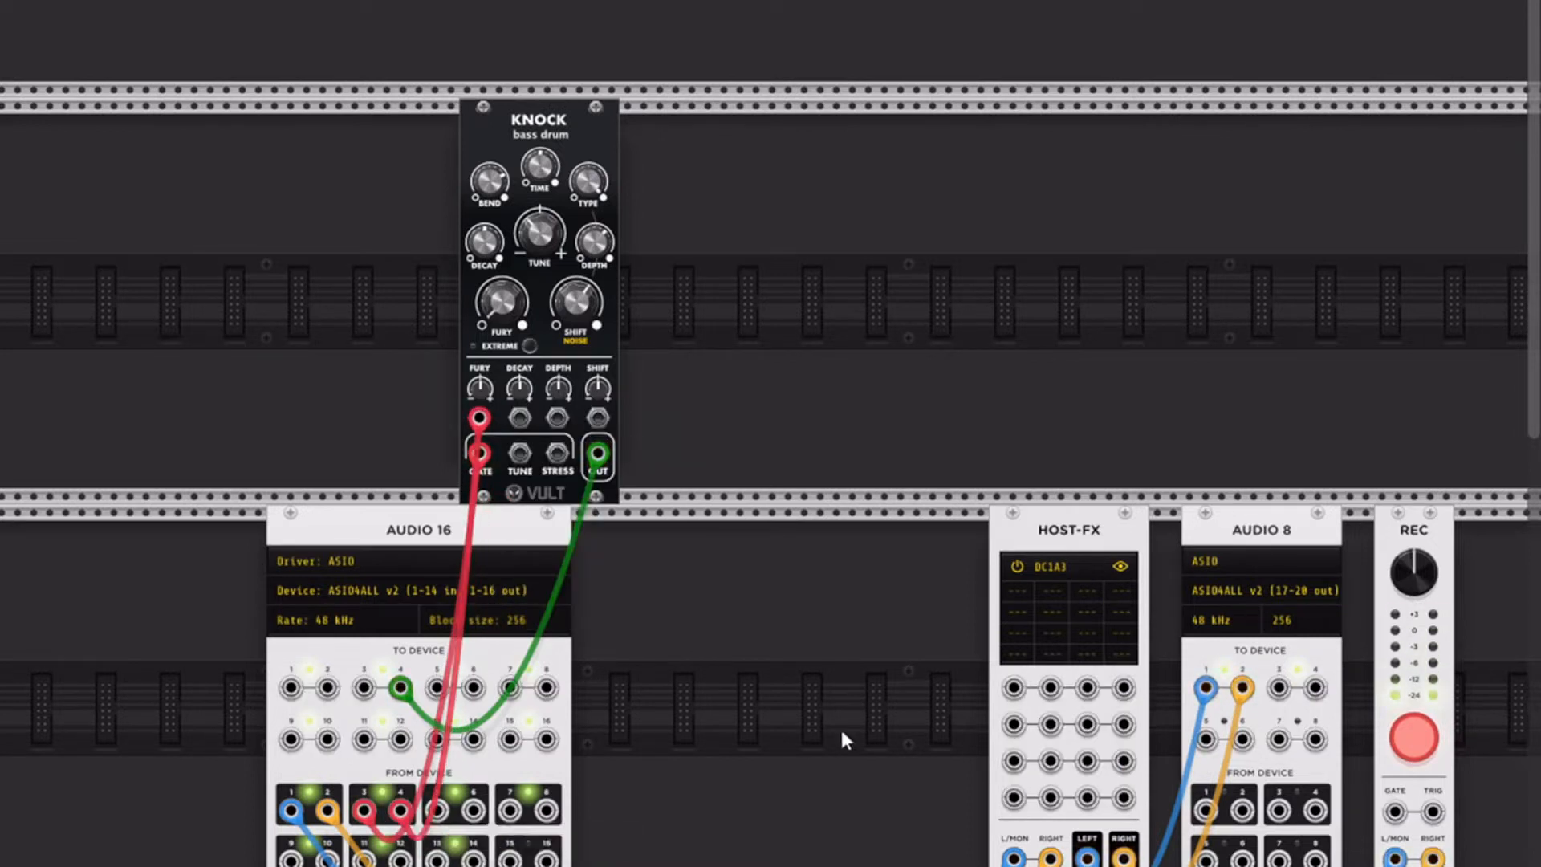
mouse_move(480, 386)
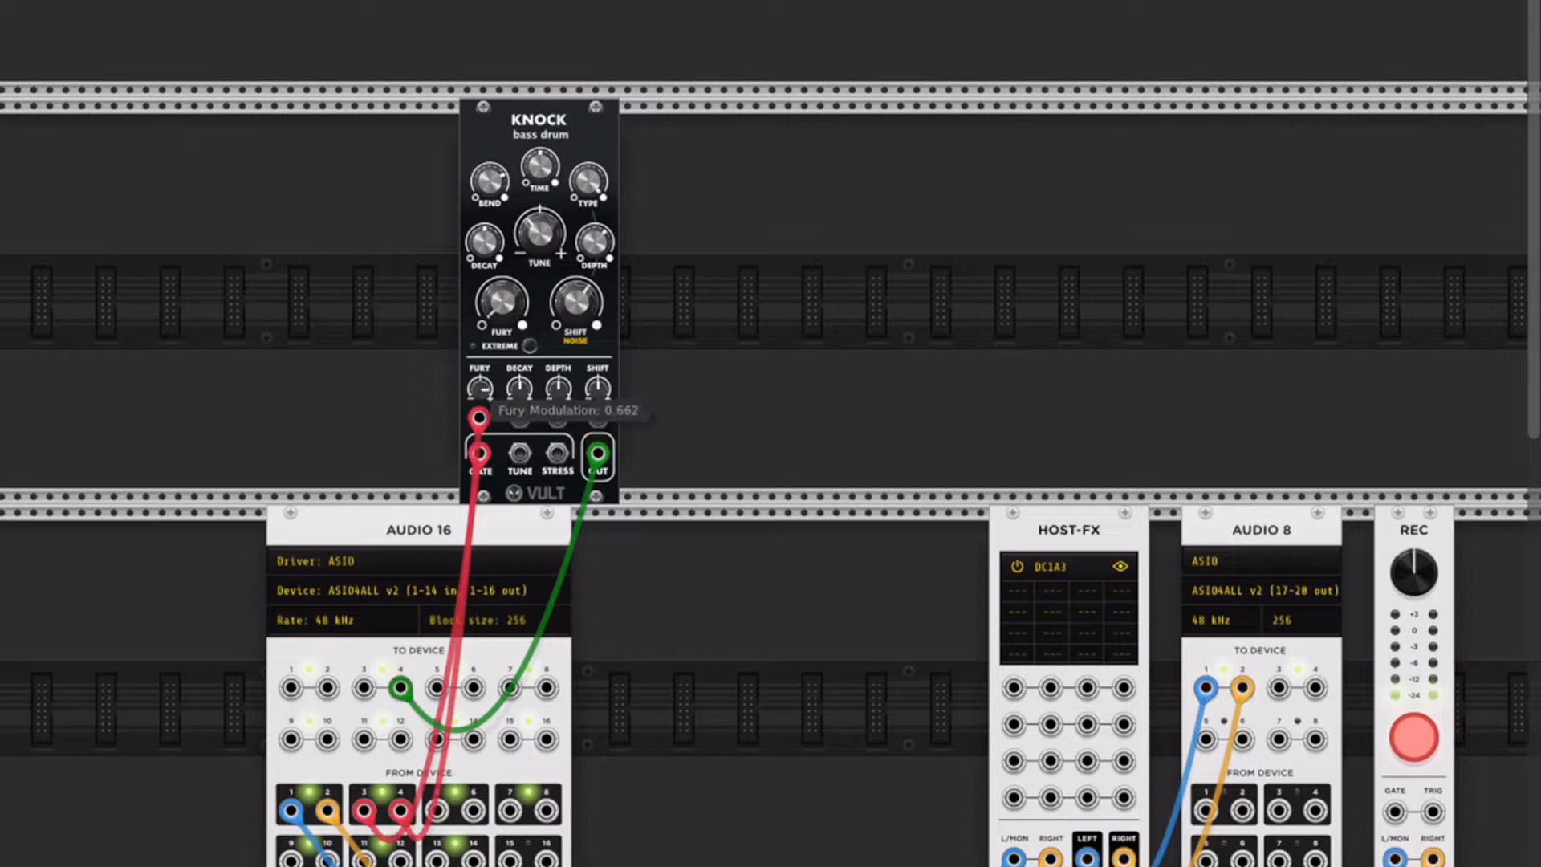
mouse_move(373, 374)
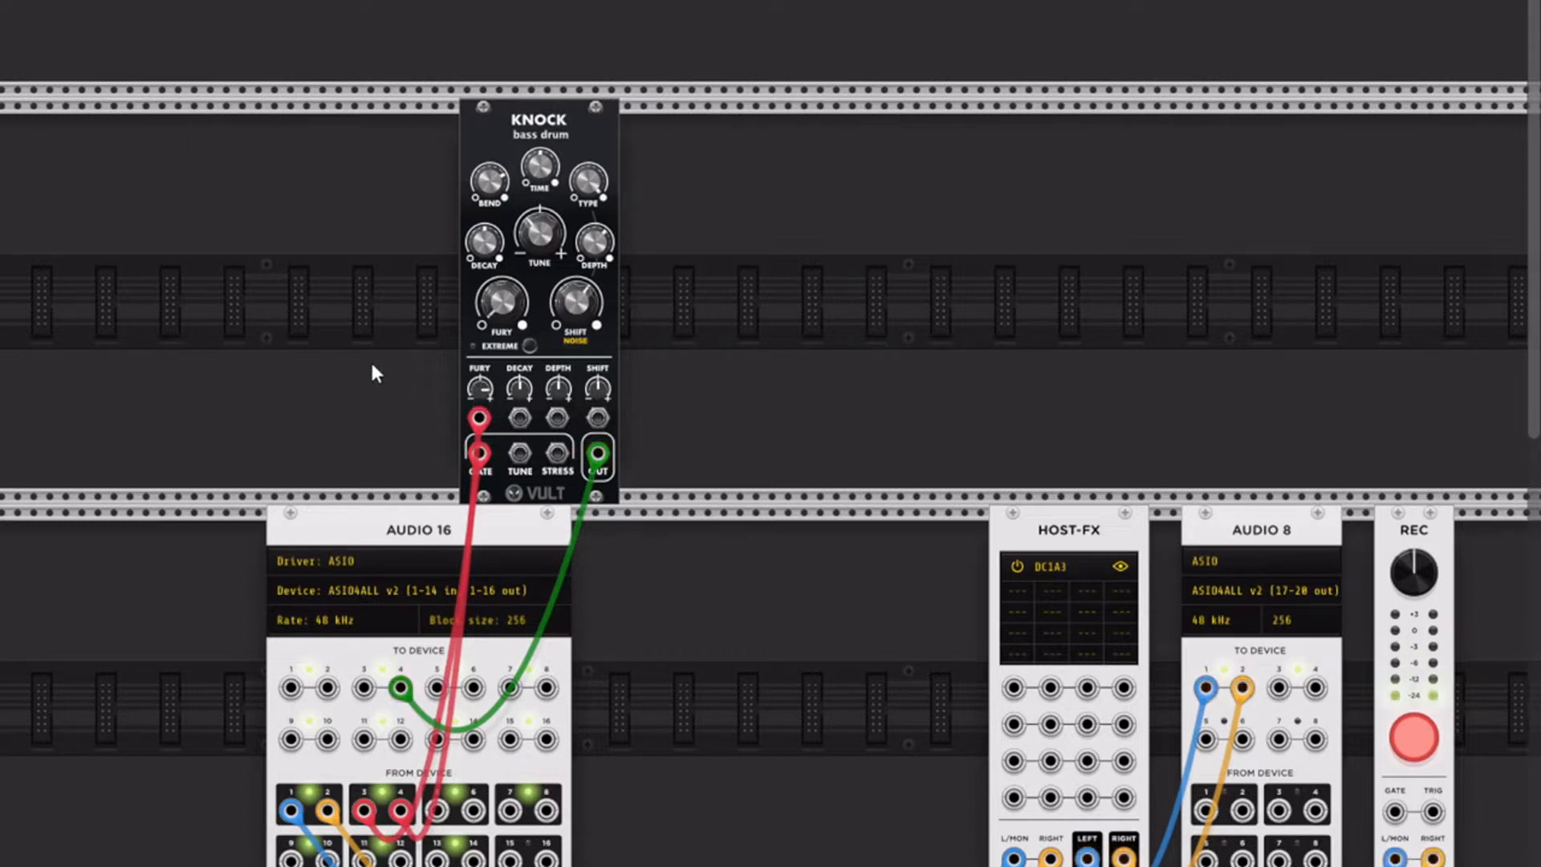